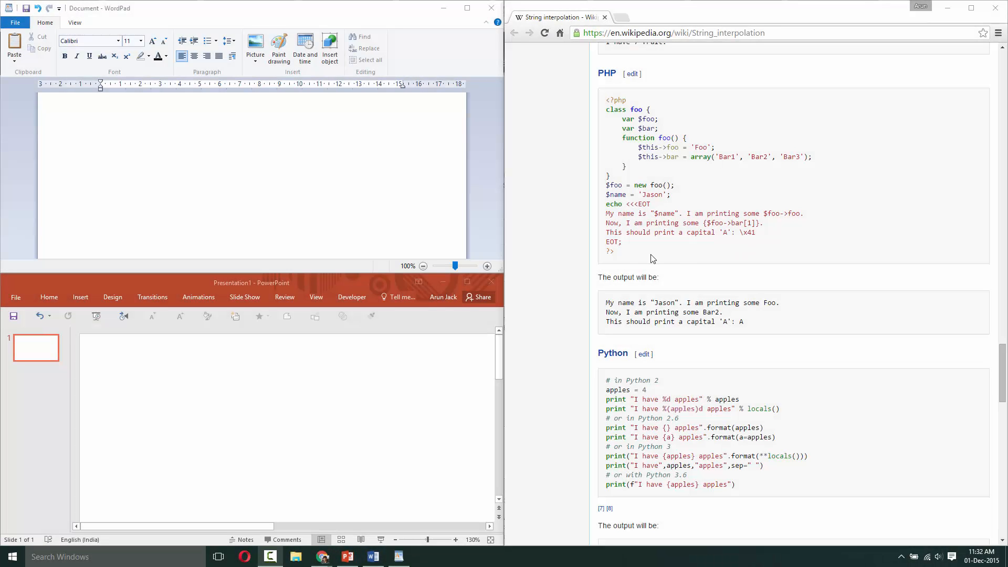
Paste the copied PHP snippet directly onto the slide, where it collapses into one run of text.
drag(605, 99, 614, 250)
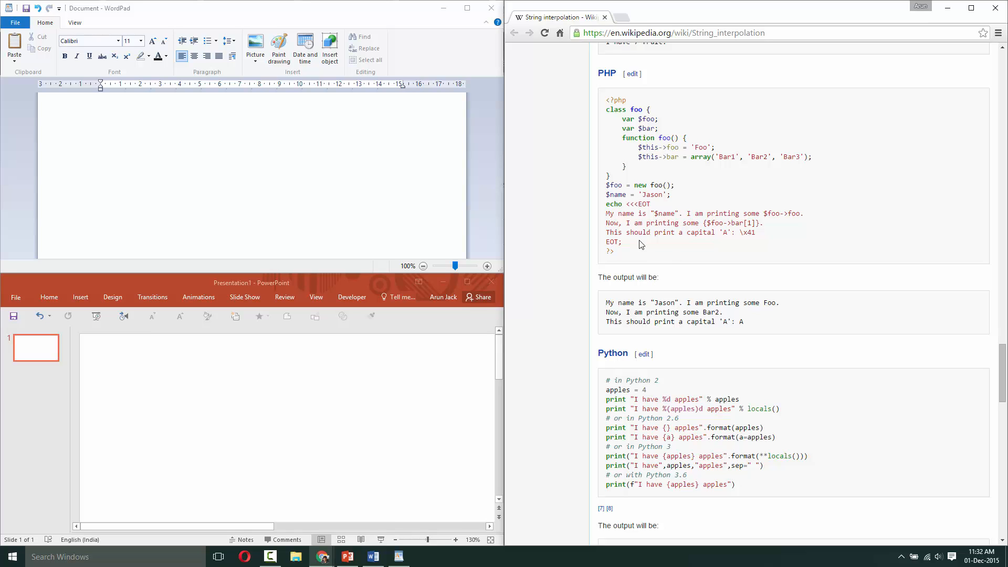
drag(605, 100, 614, 251)
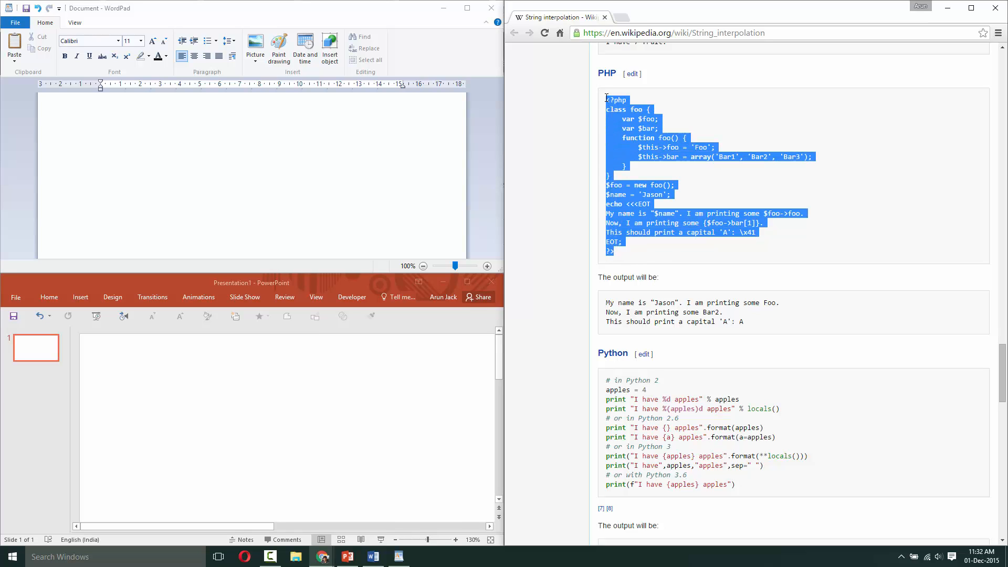
click(279, 377)
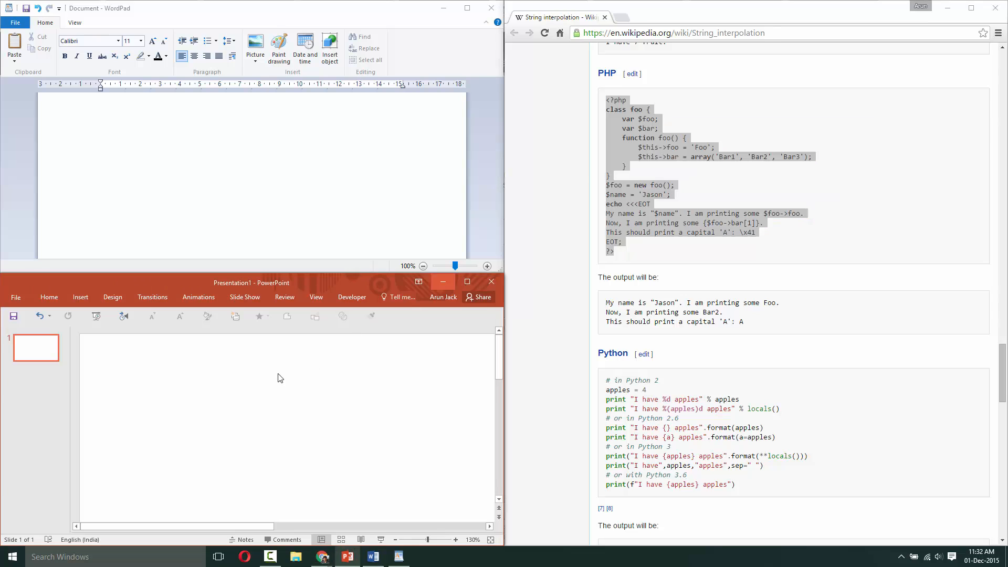
key(ctrl+v)
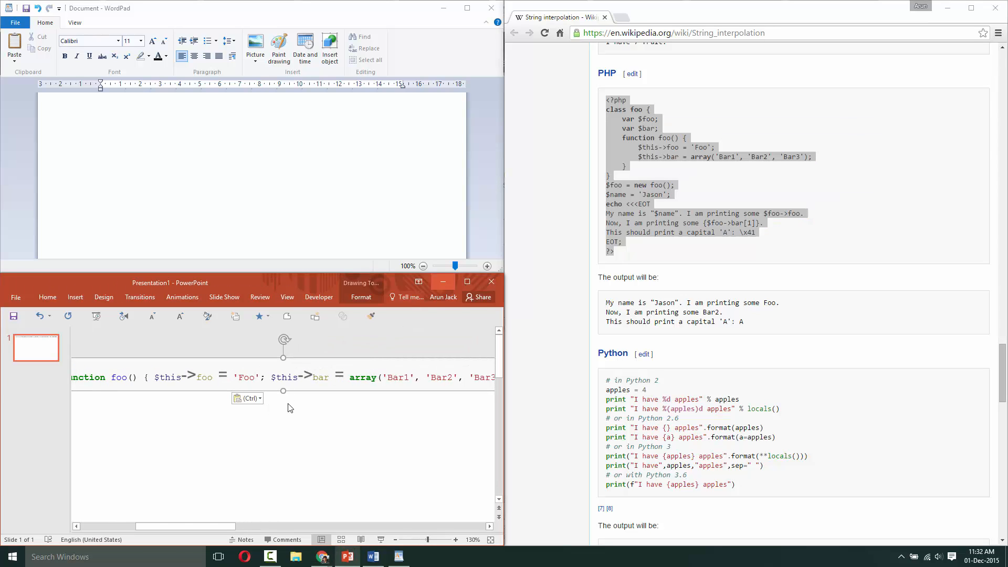
mouse_move(253, 483)
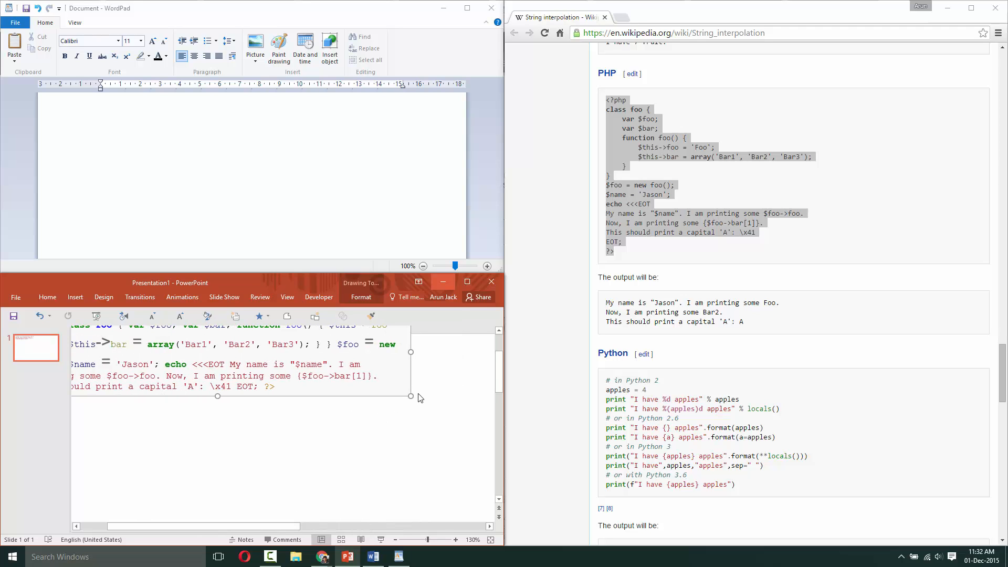
drag(410, 396, 217, 423)
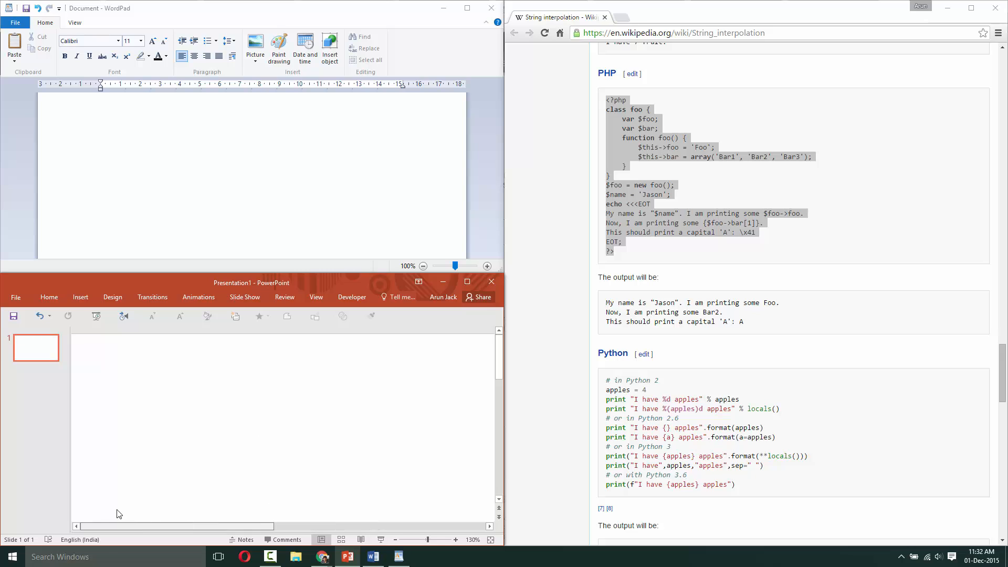
Paste the PHP code into the empty WordPad document so each line stays separate.
click(163, 118)
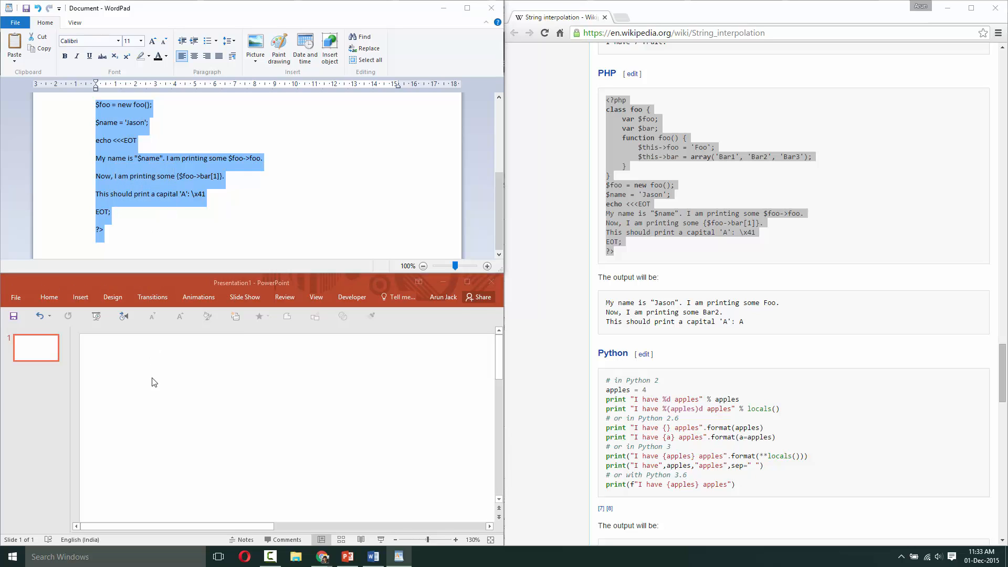
Paste the WordPad code onto the slide with Keep Source Formatting, preserving line breaks.
right_click(153, 382)
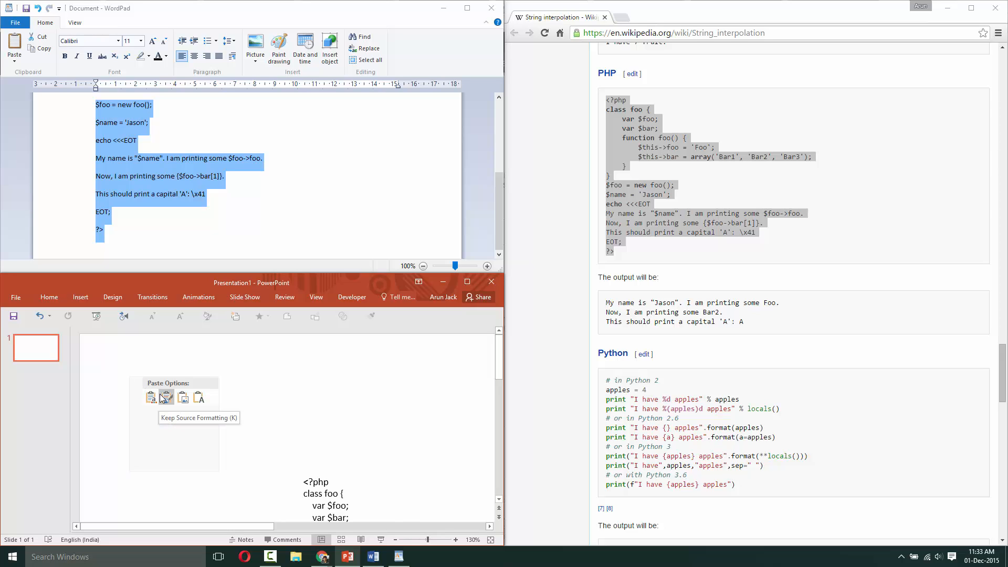
click(165, 397)
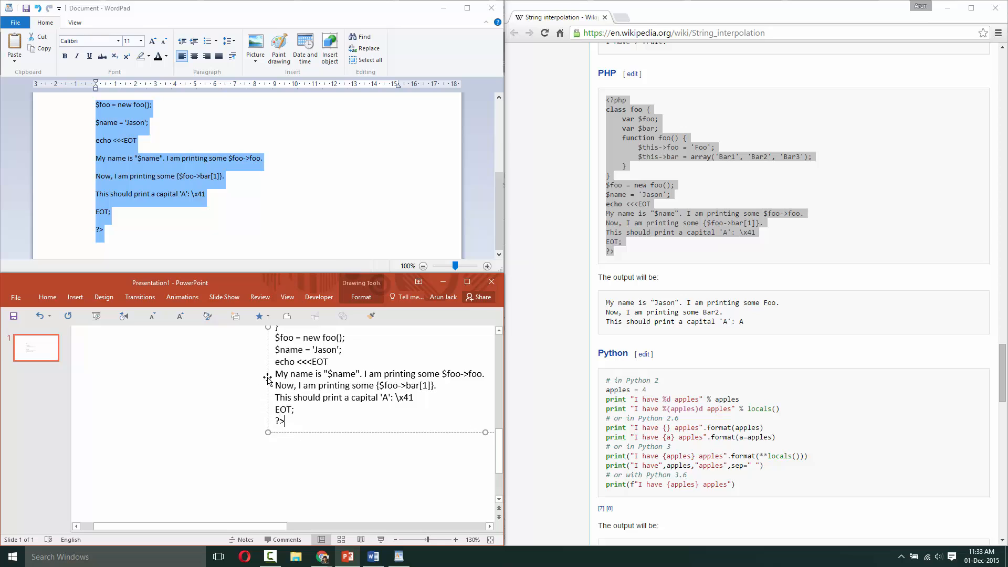
key(ctrl+v)
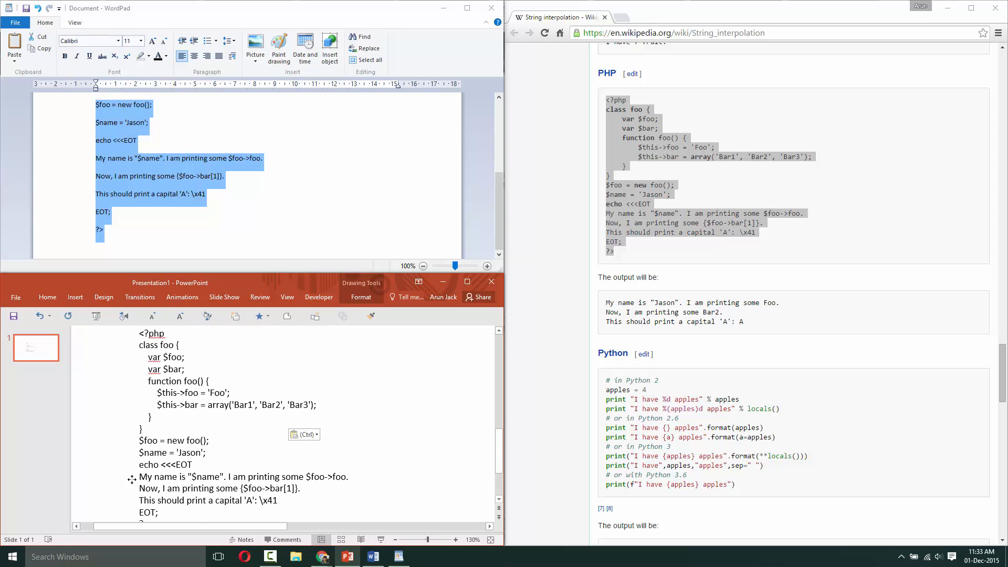